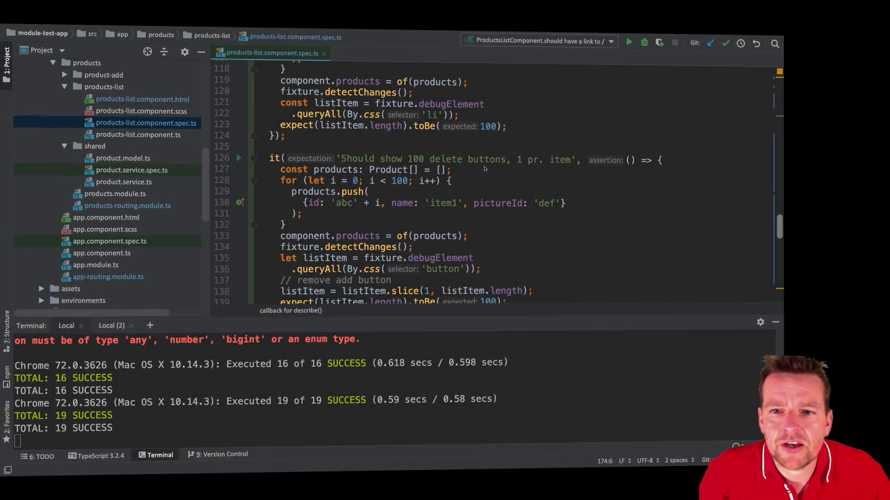
mouse_move(546, 173)
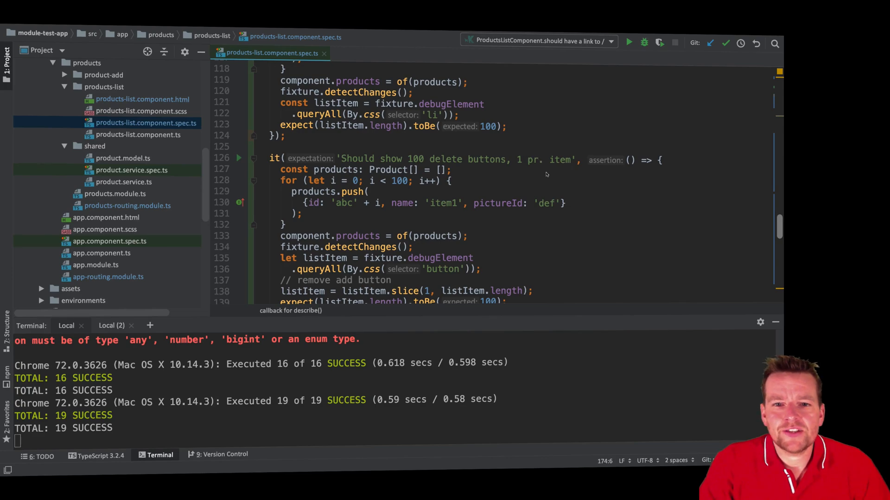
- Mark the button query and start a comment under 'remove add button' beginning // [' Dele..
drag(280, 167, 302, 212)
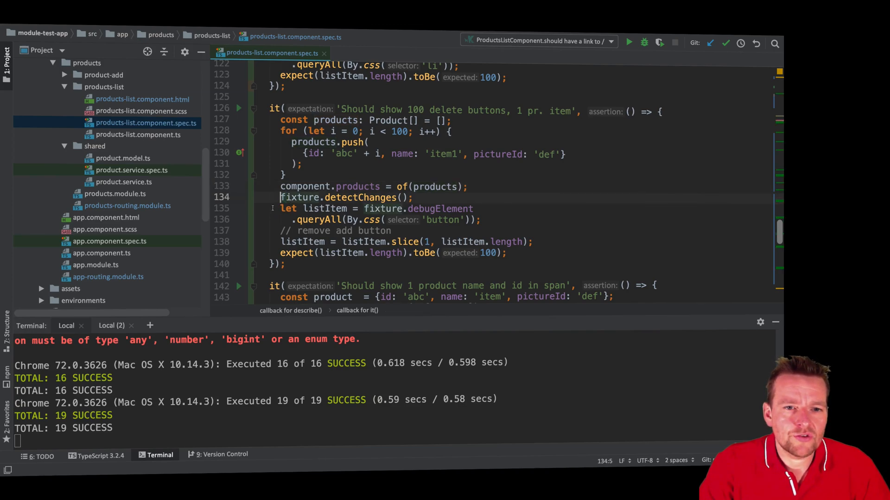
drag(280, 209, 276, 230)
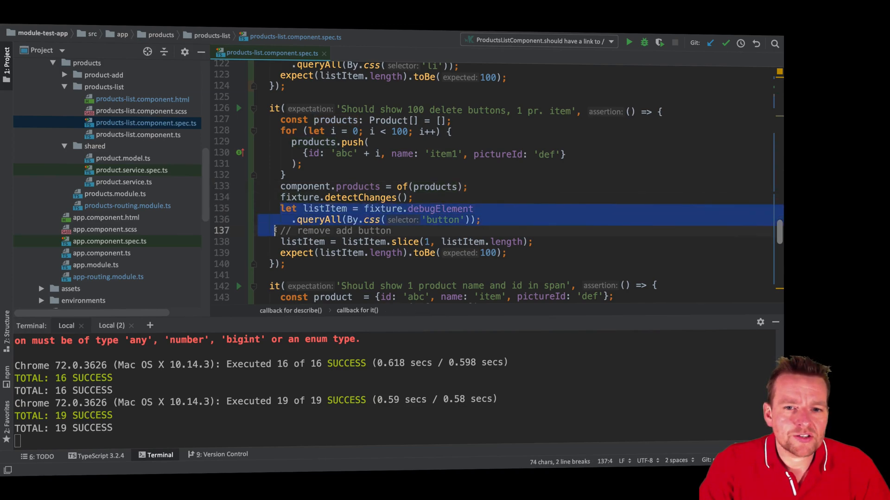
click(283, 241)
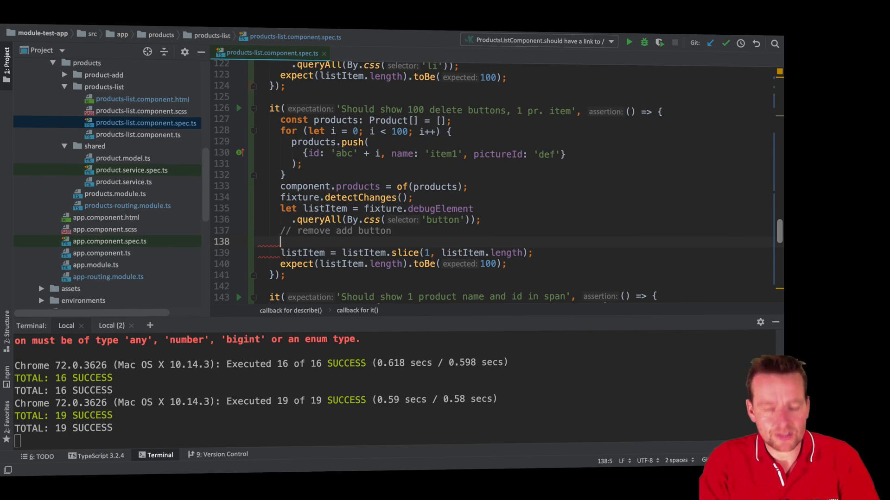
text(//)
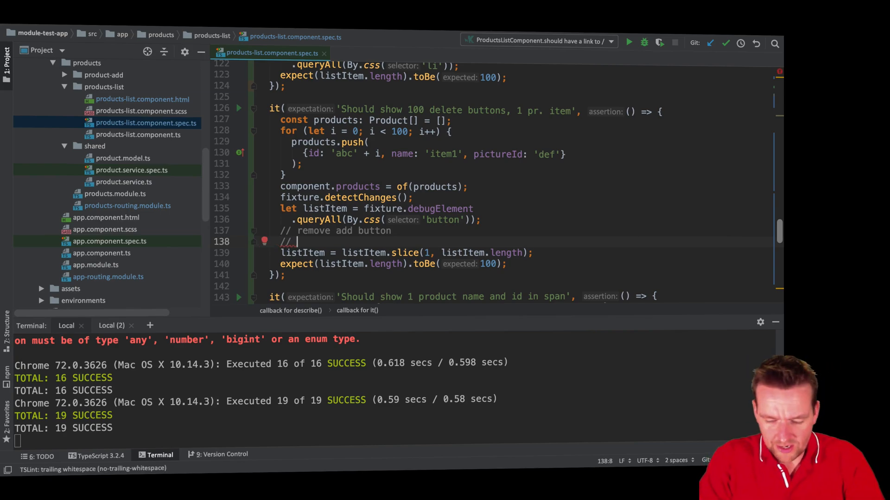
text([)
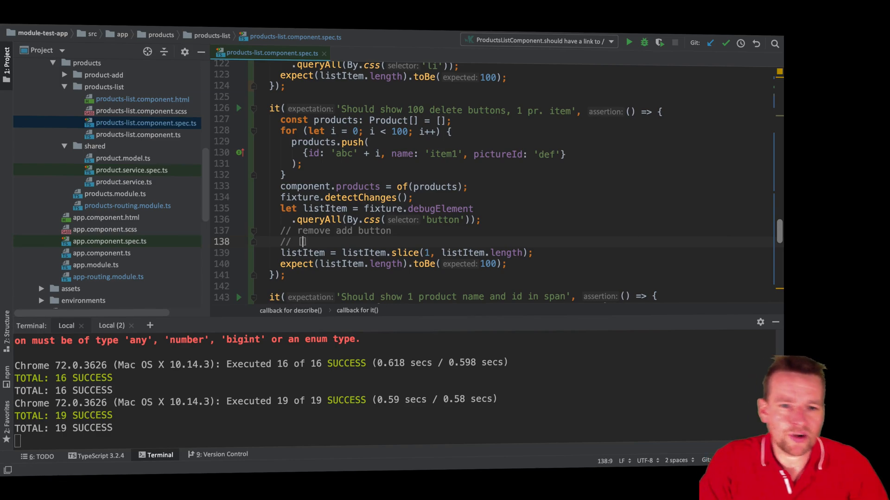
text('+',)
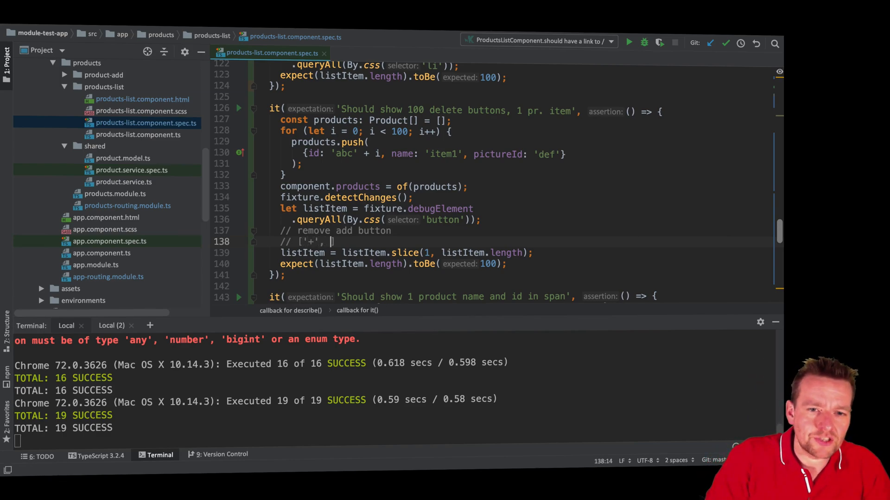
text(Delete', 'Delete)
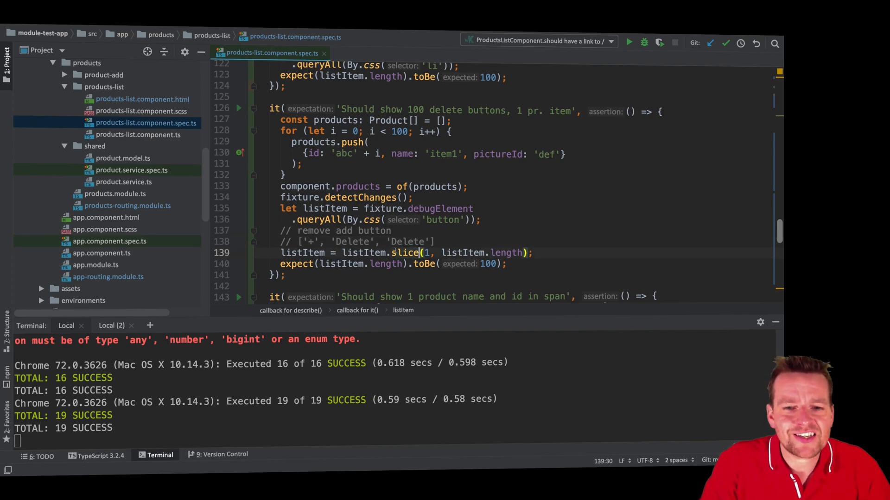
- Point out the slice call and the new comment line while explaining the trimmed button list
double_click(403, 252)
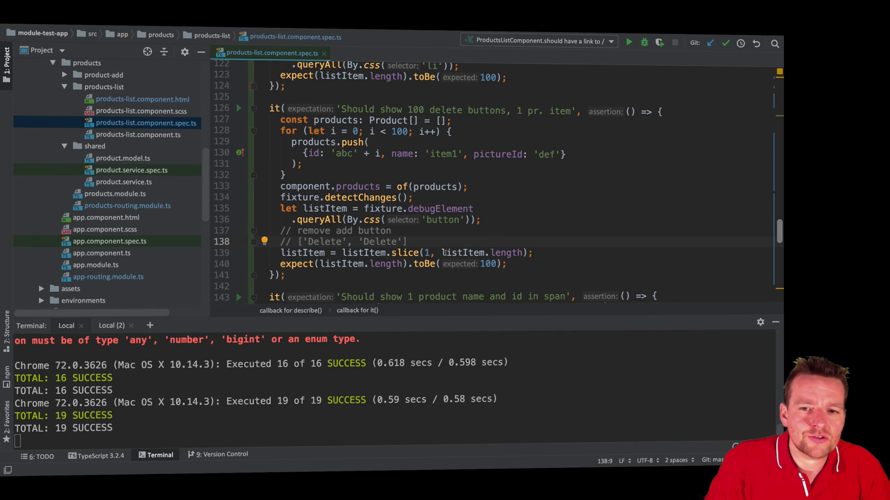
double_click(381, 242)
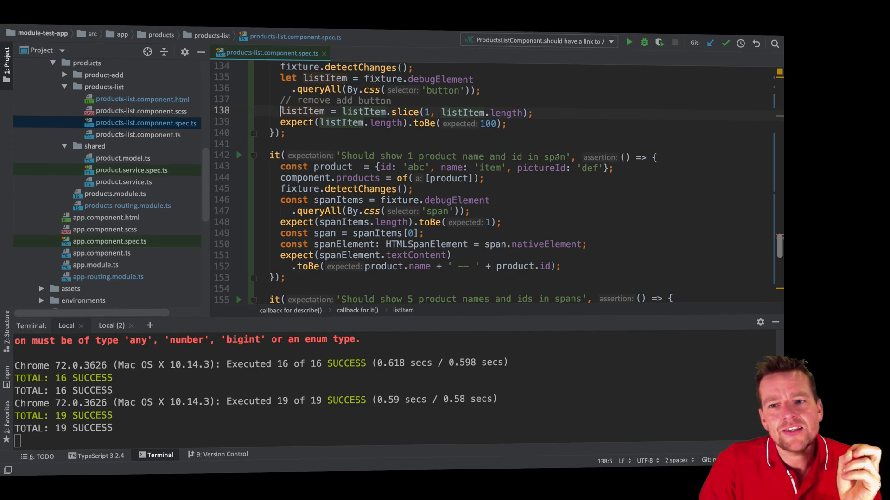
click(143, 100)
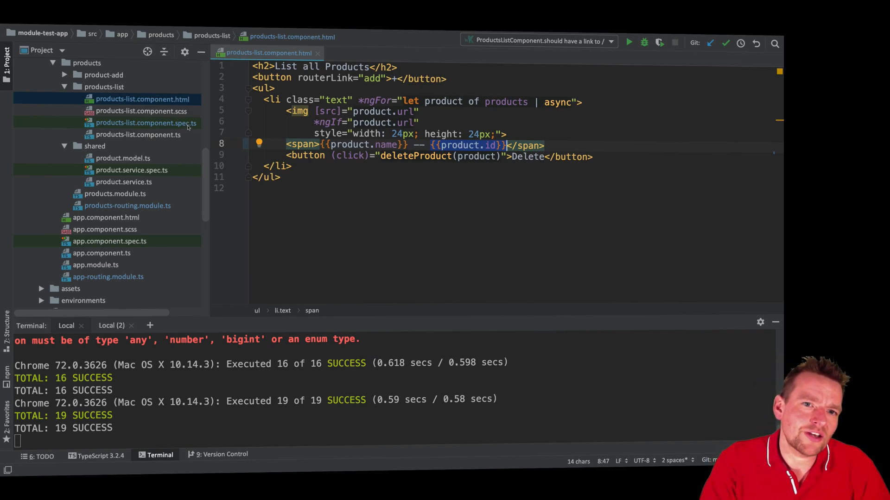
click(146, 124)
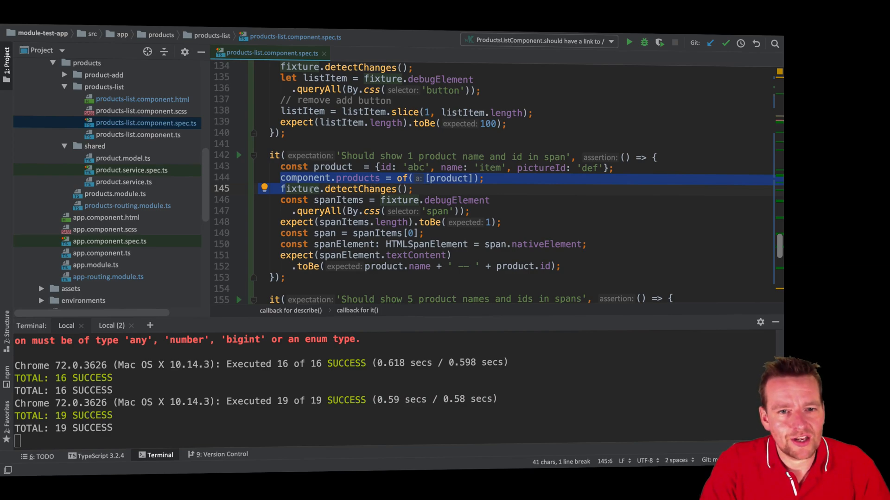
- Alternate between the spec's span query and products-list.component.html to compare the name-and-id span
click(313, 189)
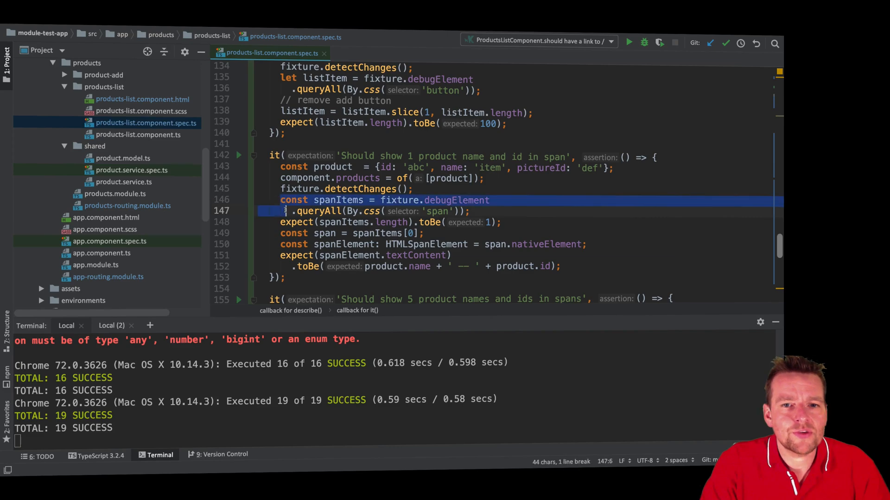
double_click(339, 201)
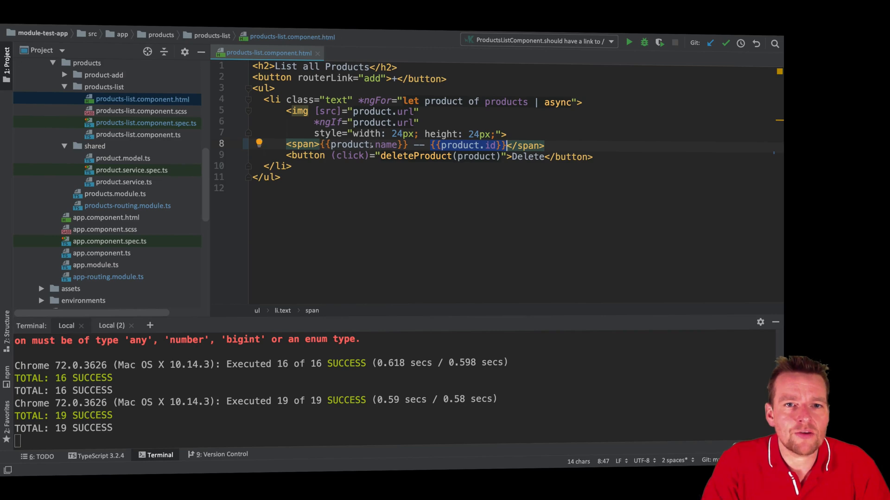
click(146, 123)
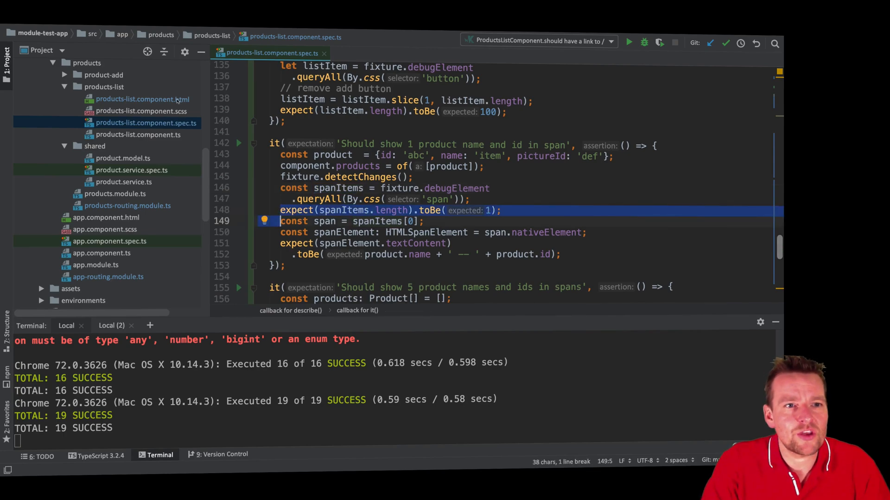
click(138, 99)
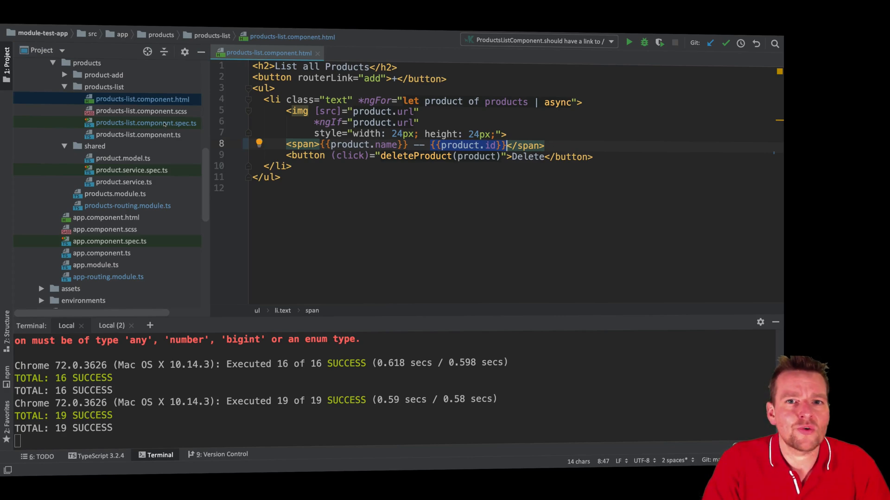
click(145, 123)
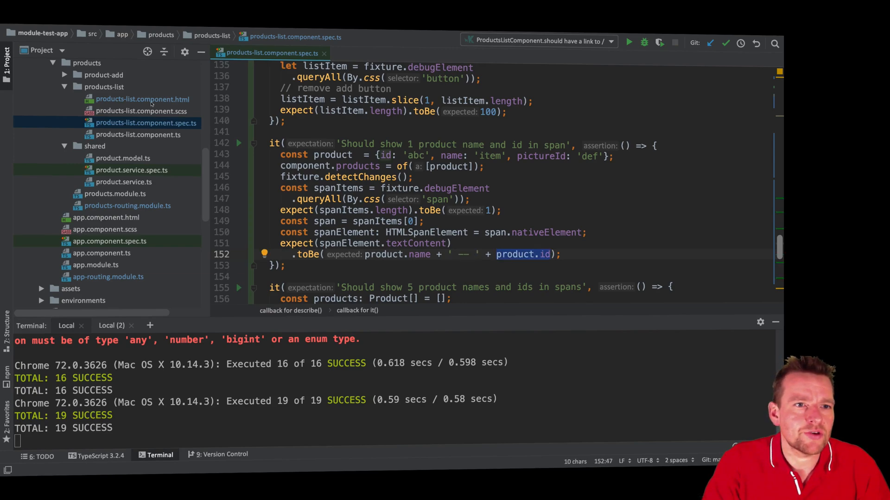
click(143, 99)
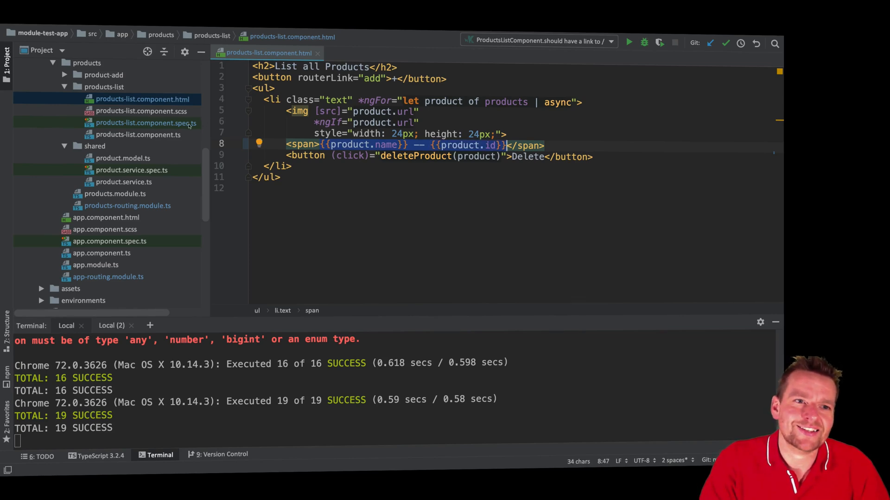
- Reopen products-list.component.spec.ts at the single product name and id span test
click(145, 124)
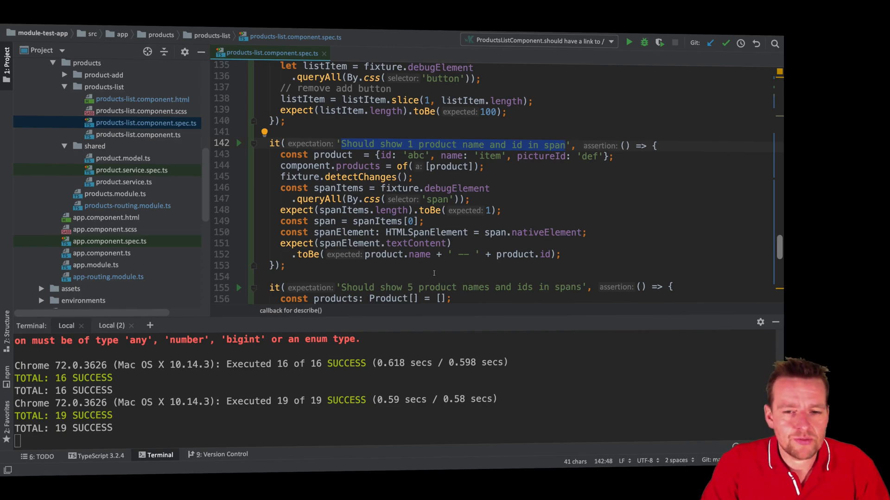
scroll(down, 3)
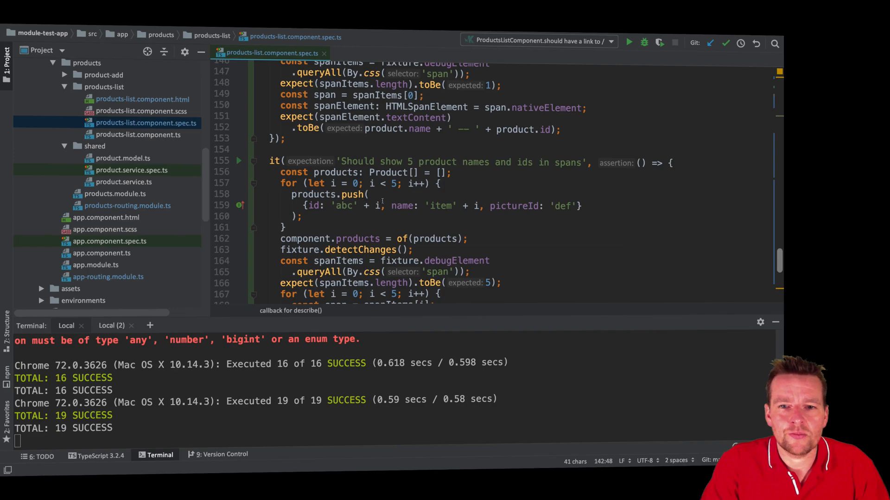
scroll(down, 3)
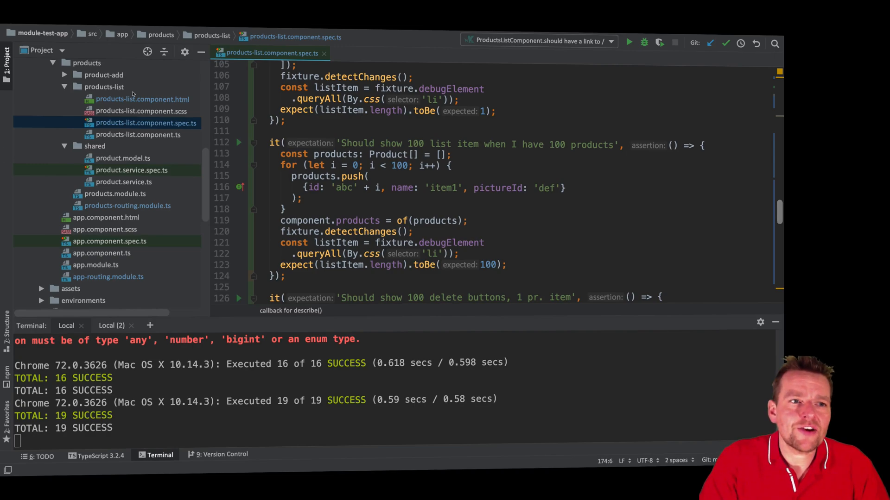
click(143, 100)
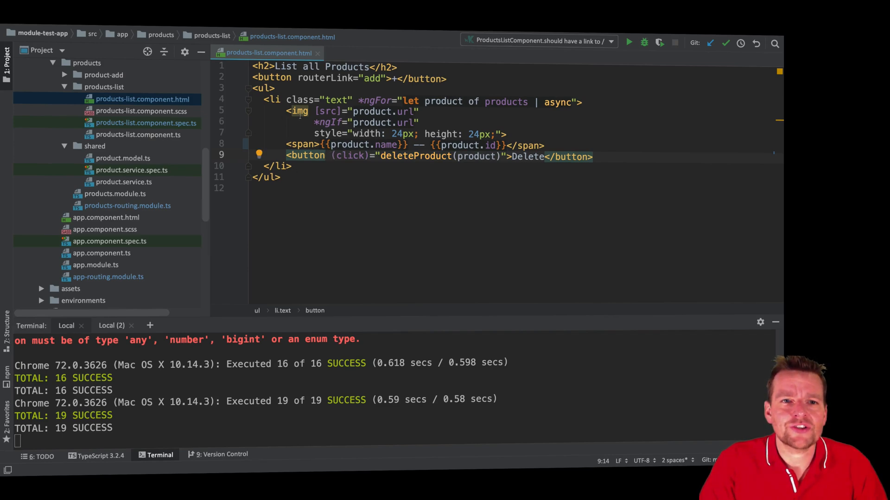
drag(289, 111, 507, 133)
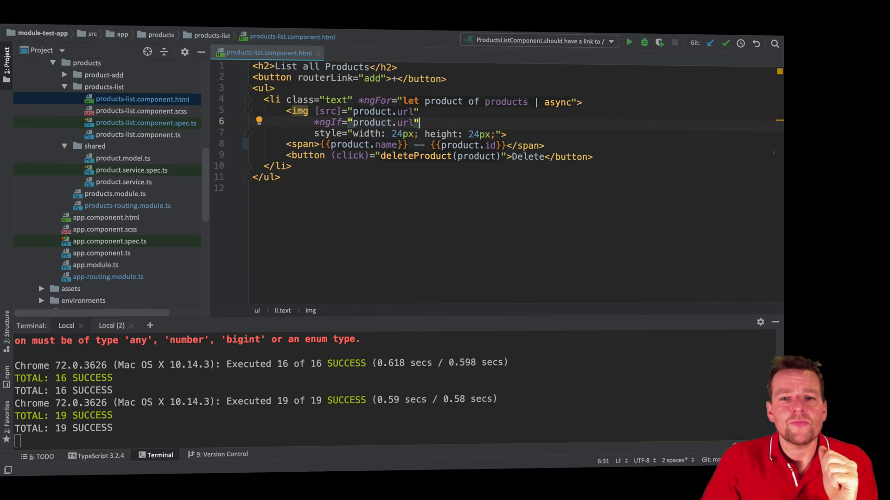
click(130, 122)
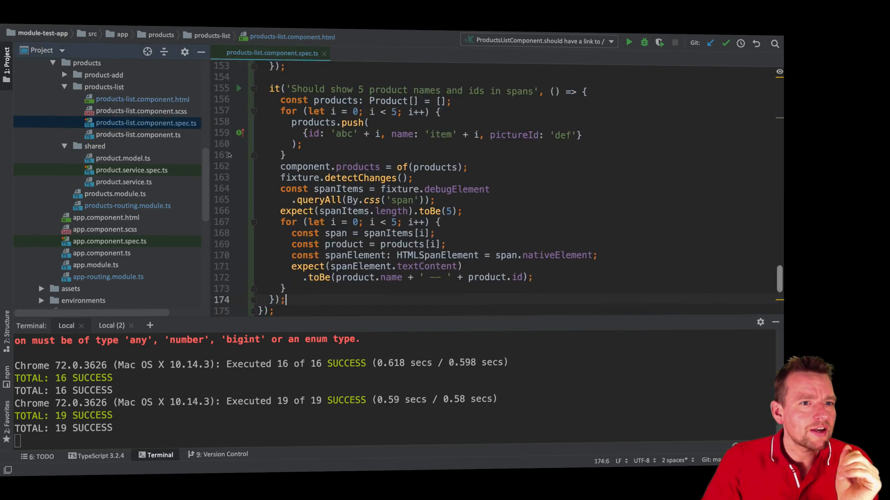